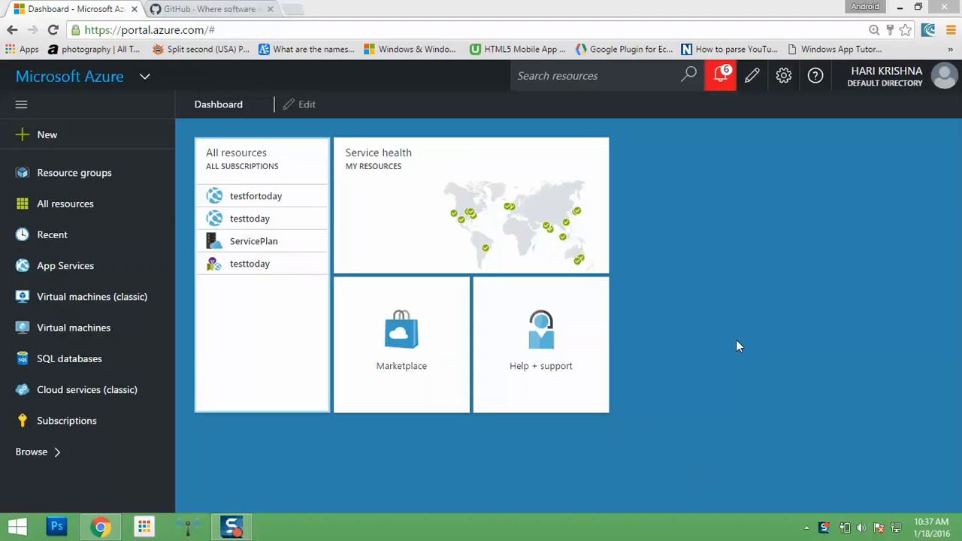
mouse_move(66, 204)
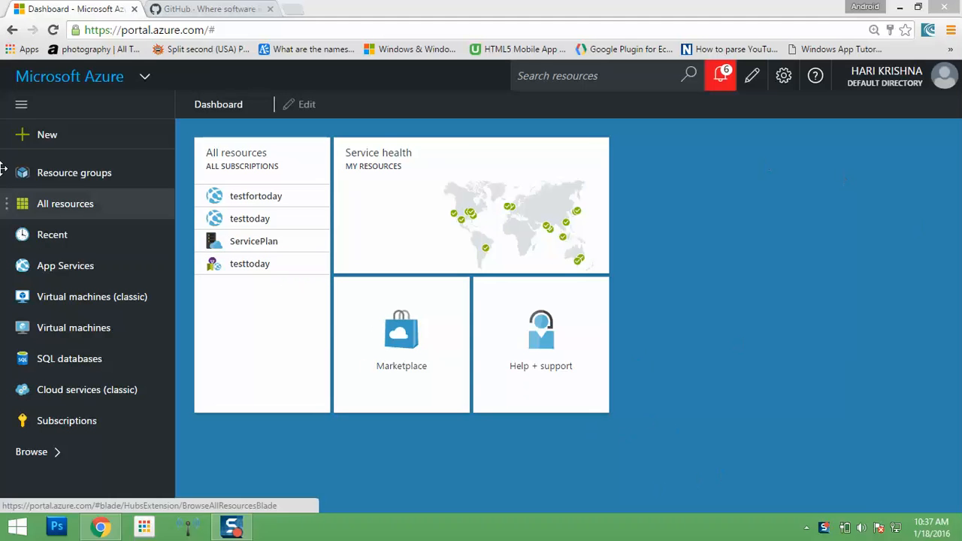
- Bring up the New marketplace and its Web + Mobile featured apps
left_click(47, 135)
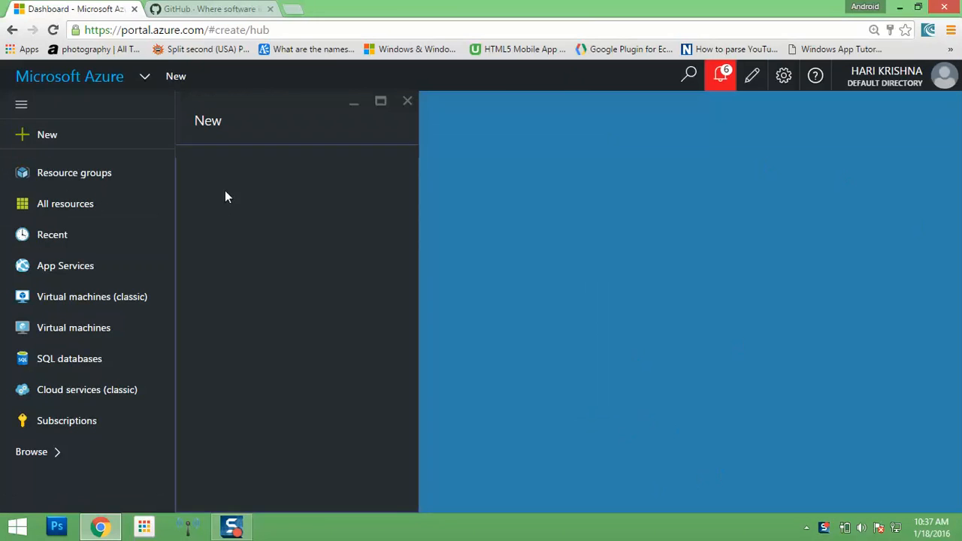
left_click(47, 136)
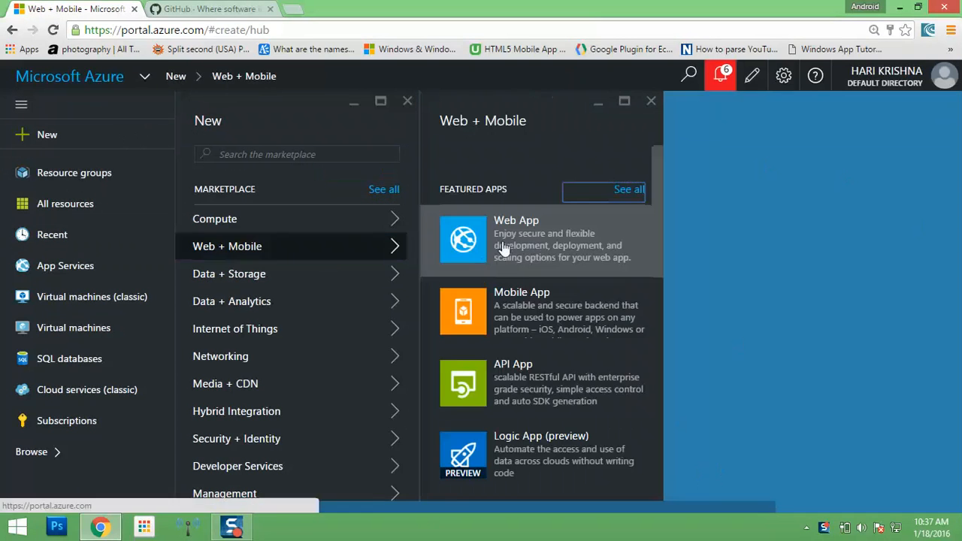
- Create a Web App named githubdeploy with the default resource group and East Asia plan
left_click(541, 238)
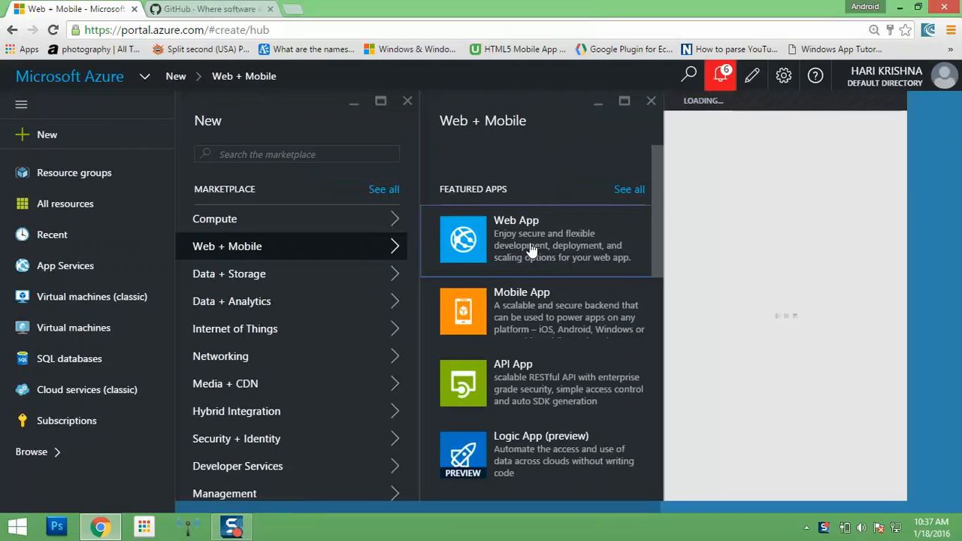
left_click(535, 239)
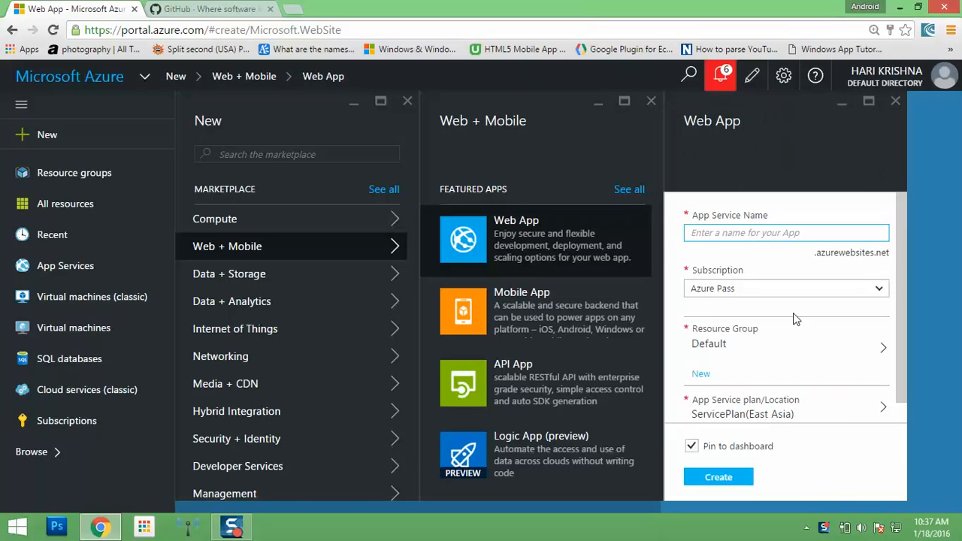
type("githu")
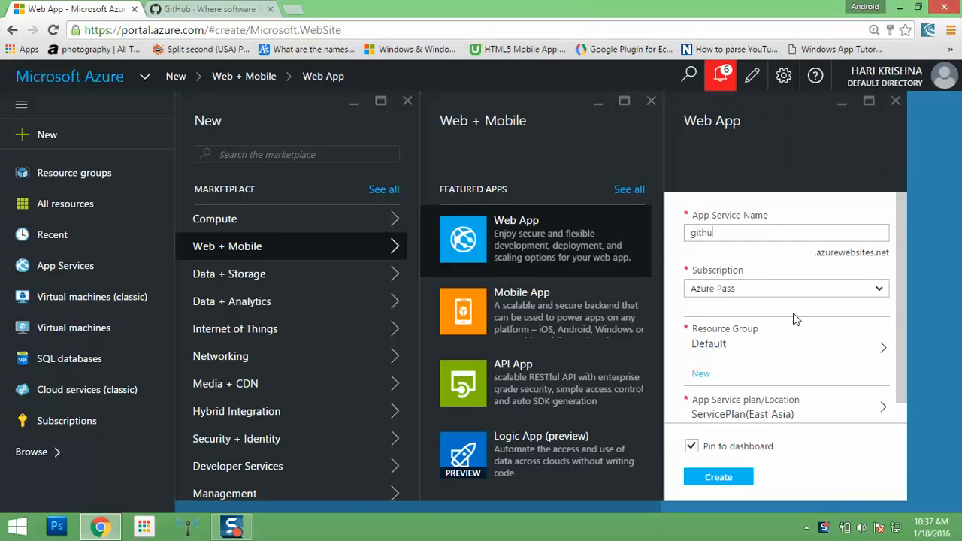
type("bdel")
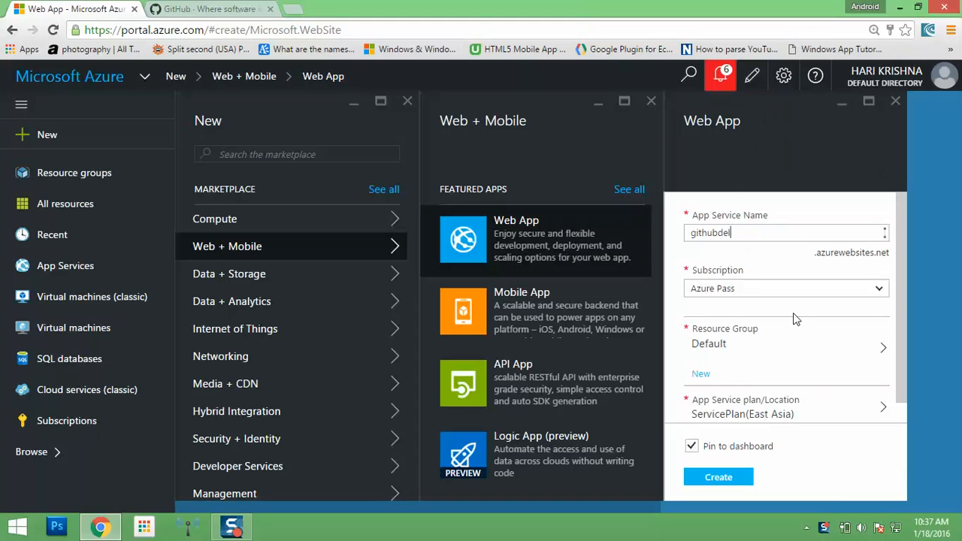
type("ploy")
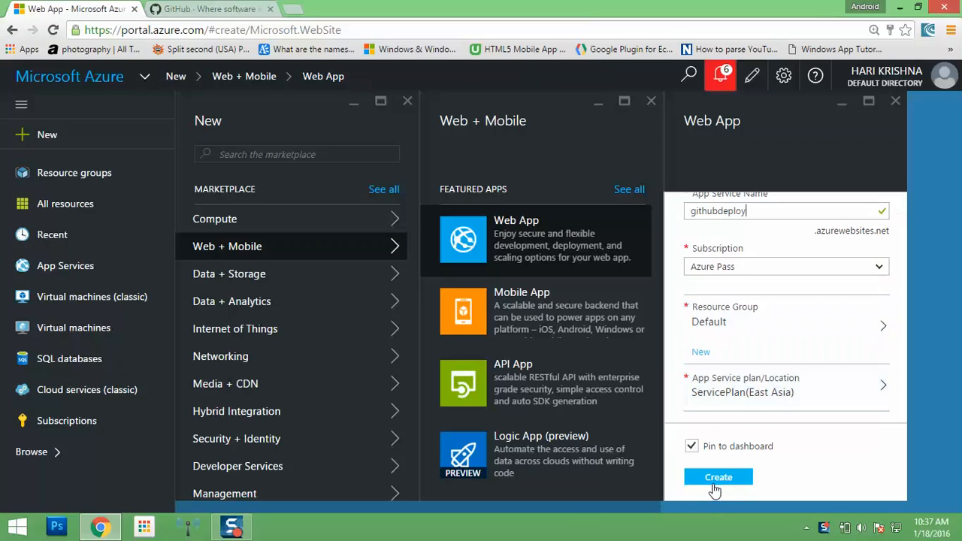
left_click(718, 476)
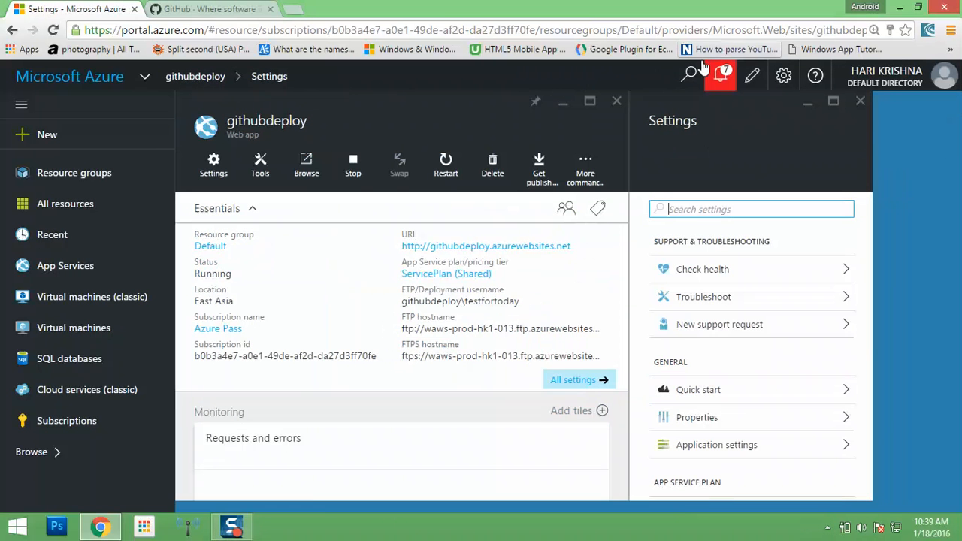
left_click(718, 75)
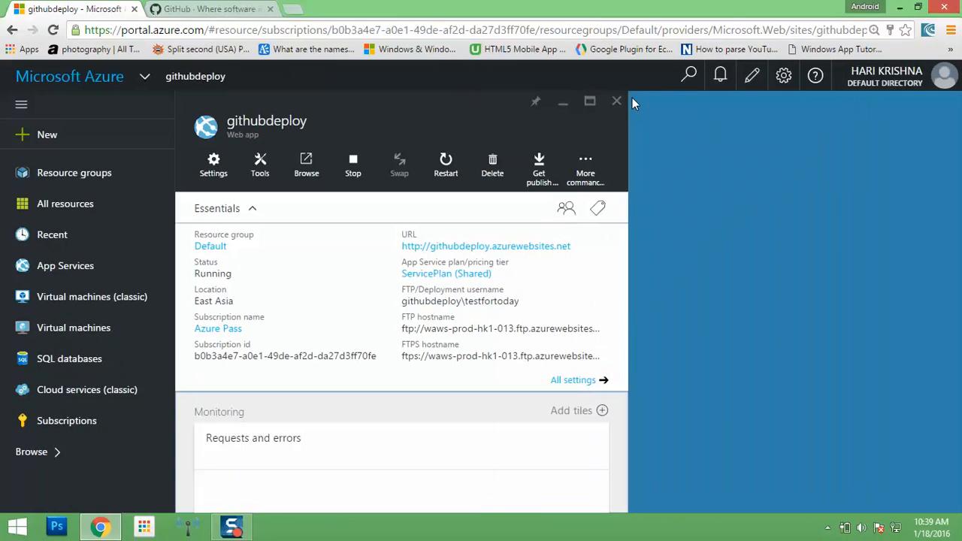
left_click(616, 100)
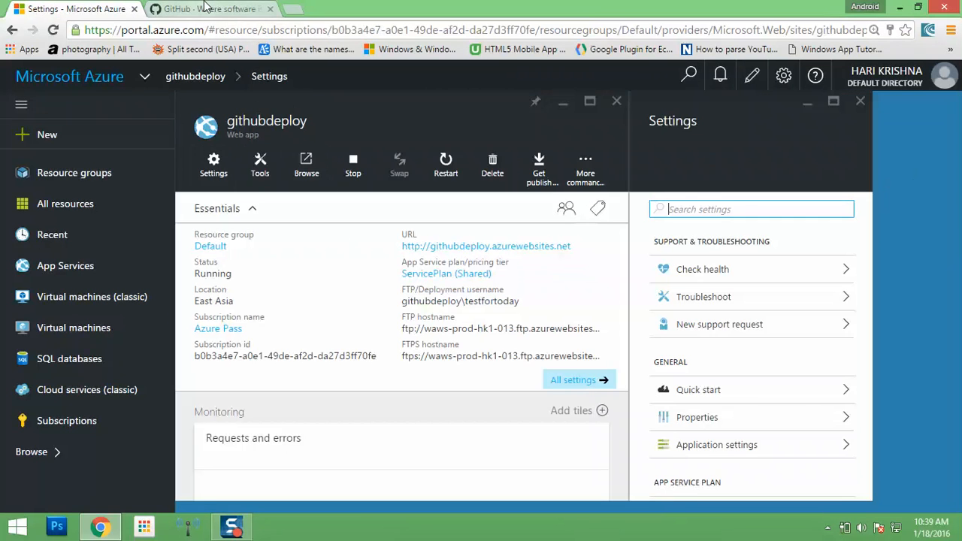
- Sign in to GitHub and view the azurehtmlsample repository's css, images and index.html
left_click(203, 9)
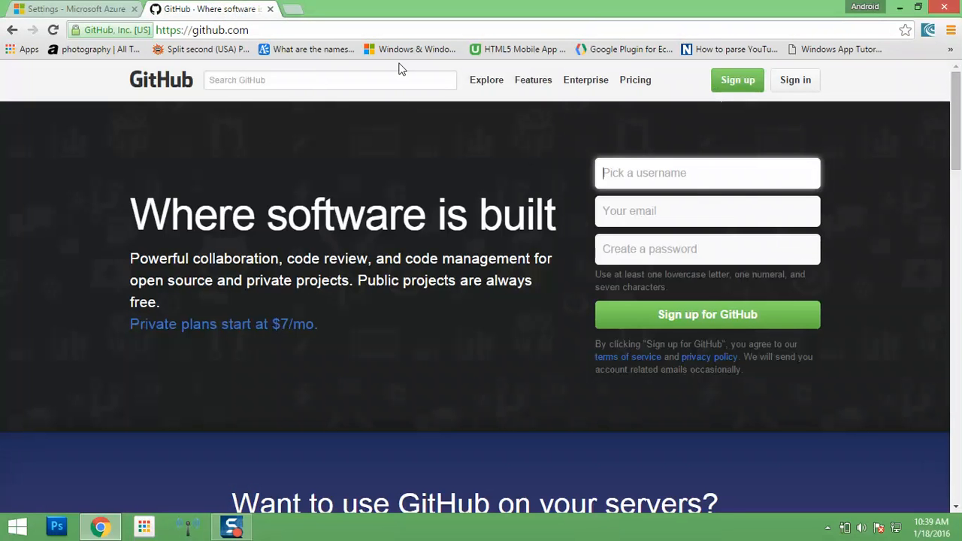
left_click(795, 79)
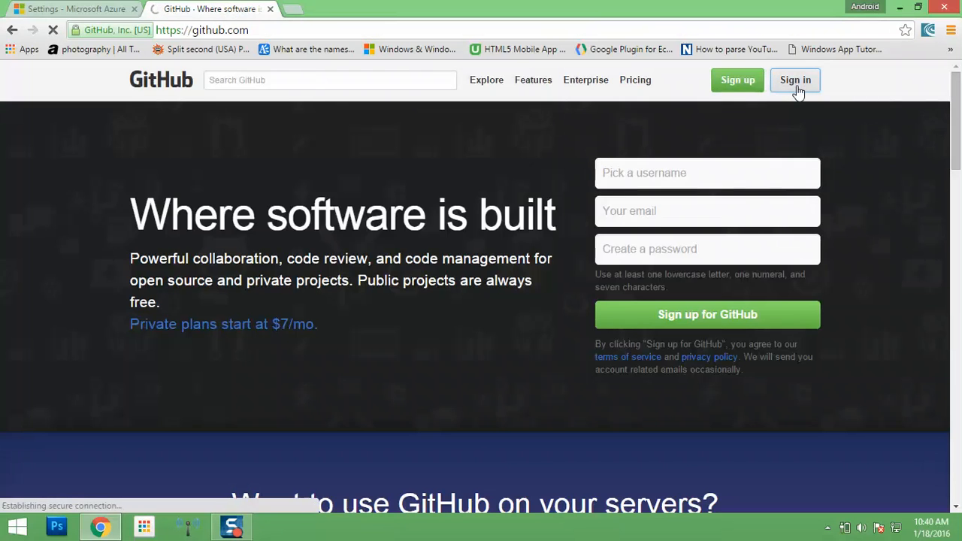
left_click(795, 80)
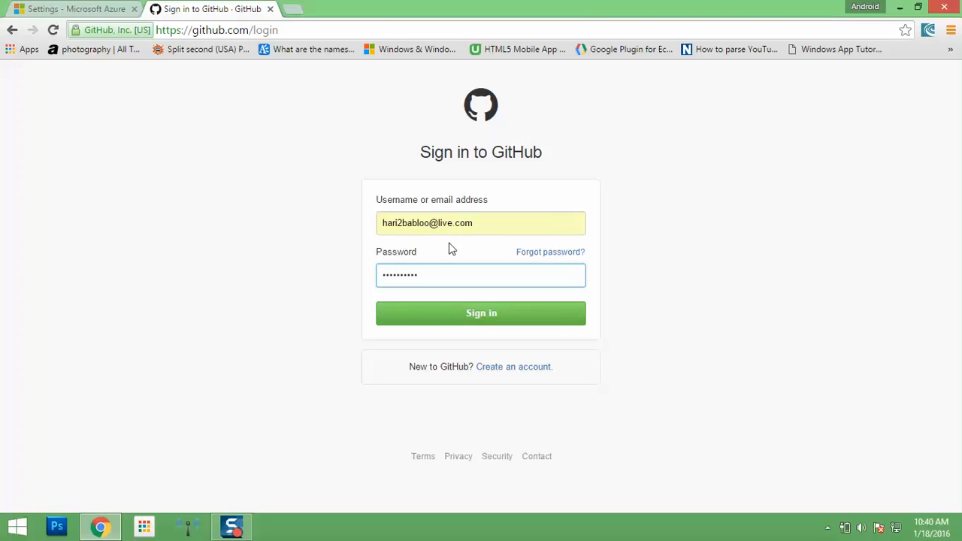
left_click(481, 313)
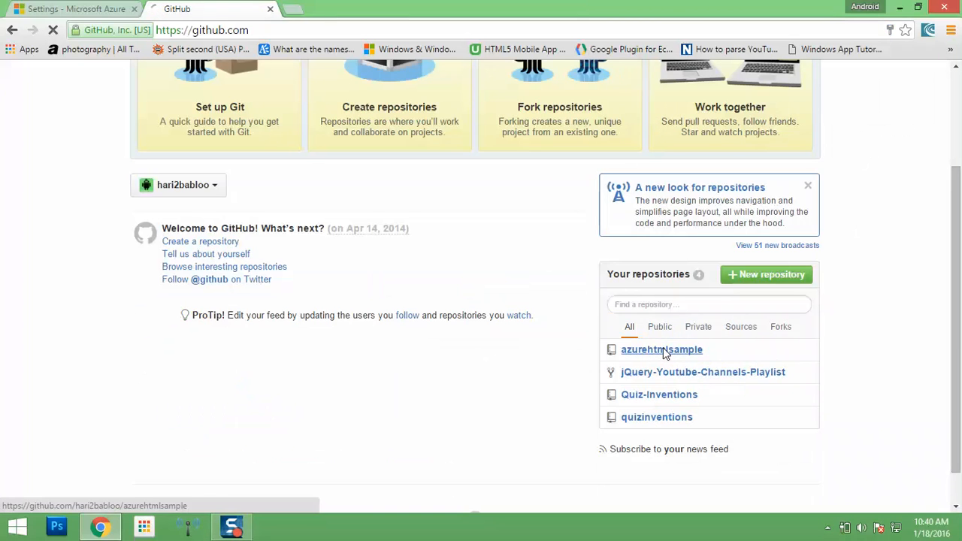
left_click(662, 348)
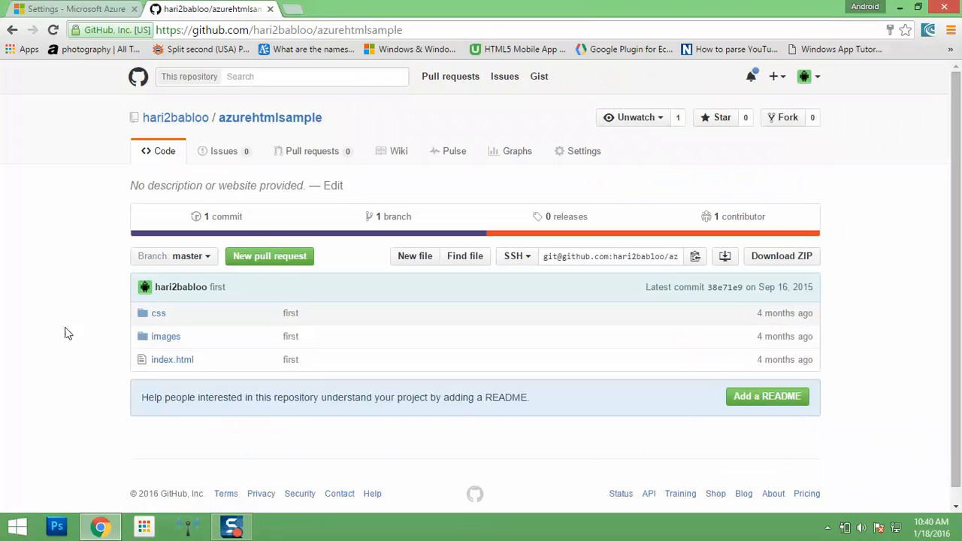
mouse_move(884, 354)
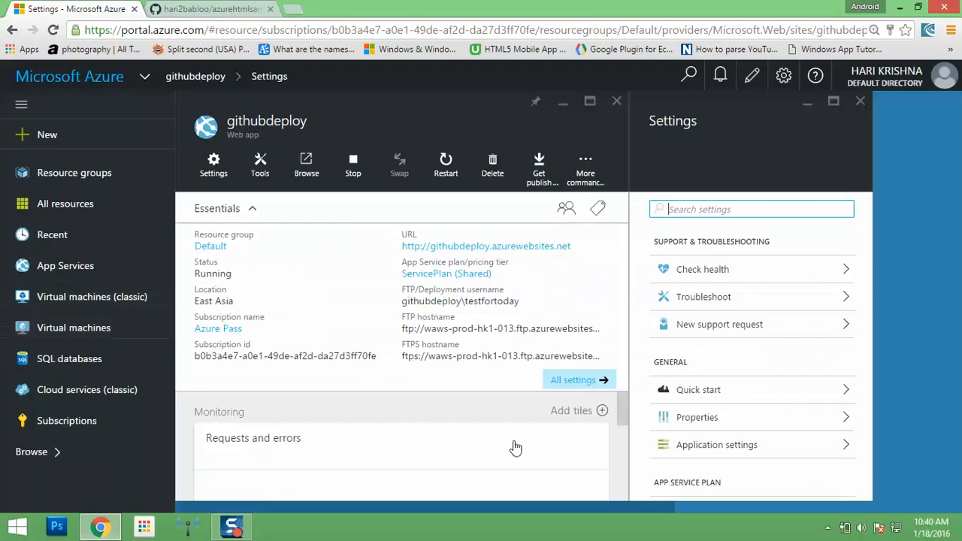
- Start Continuous deployment setup for githubdeploy from the Publishing settings
scroll("down", 3)
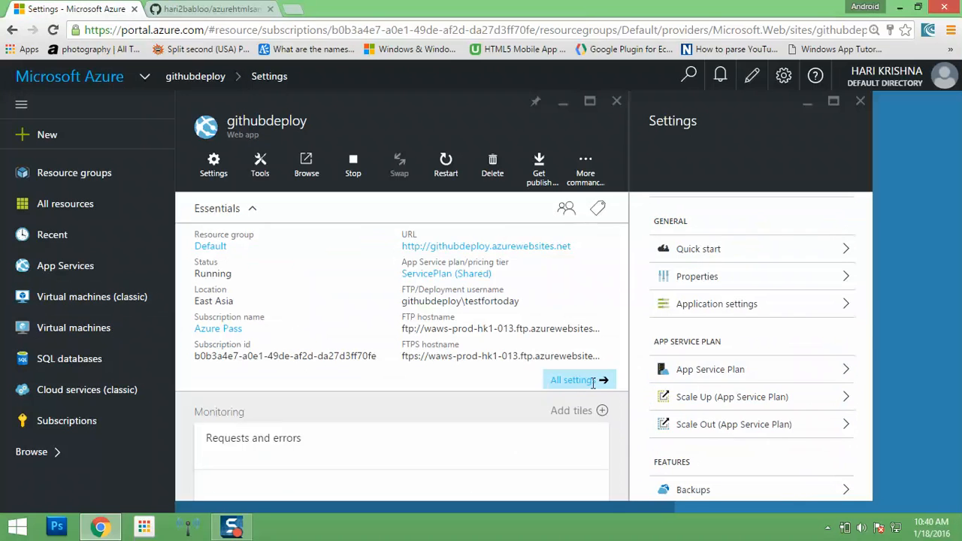
scroll("down", 3)
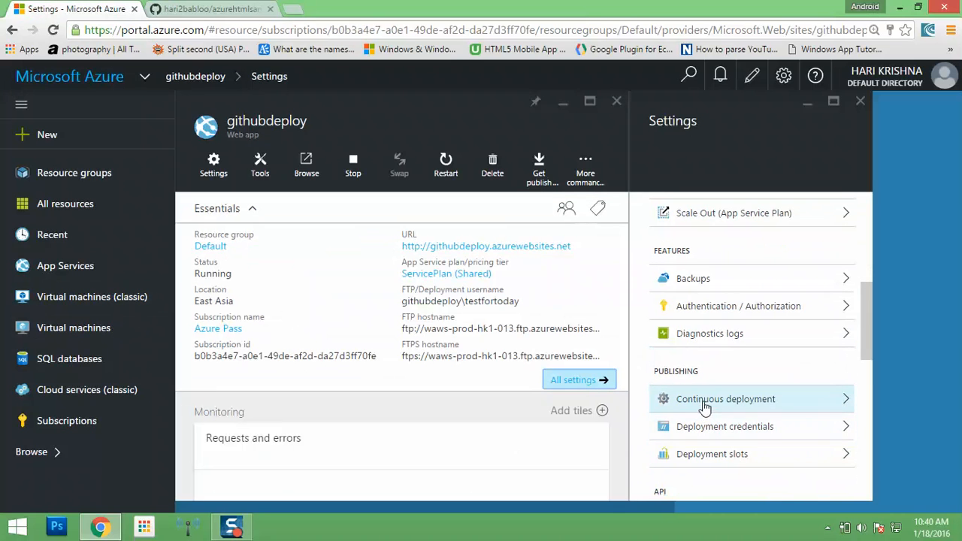
left_click(724, 400)
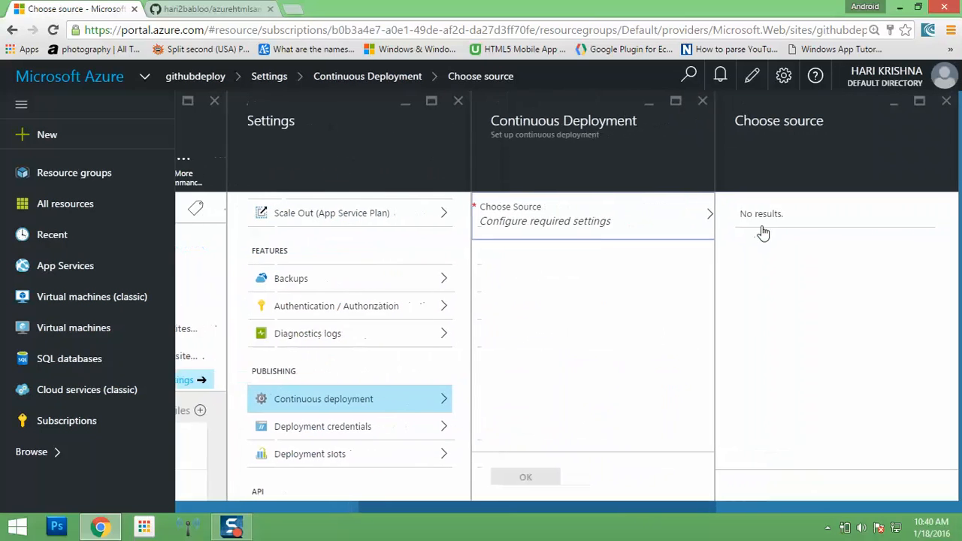
- Choose GitHub as the deployment source and confirm the authorized GitHub account
left_click(592, 214)
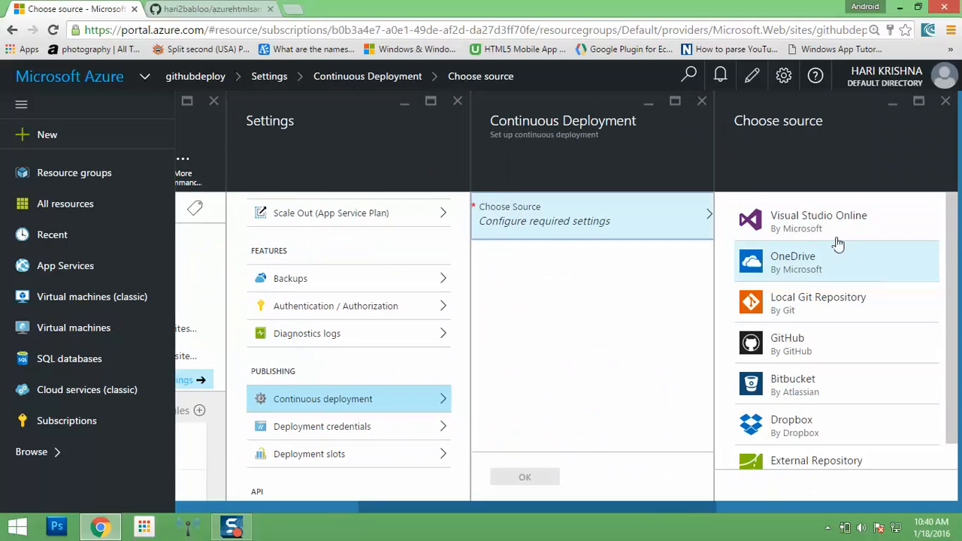
mouse_move(855, 344)
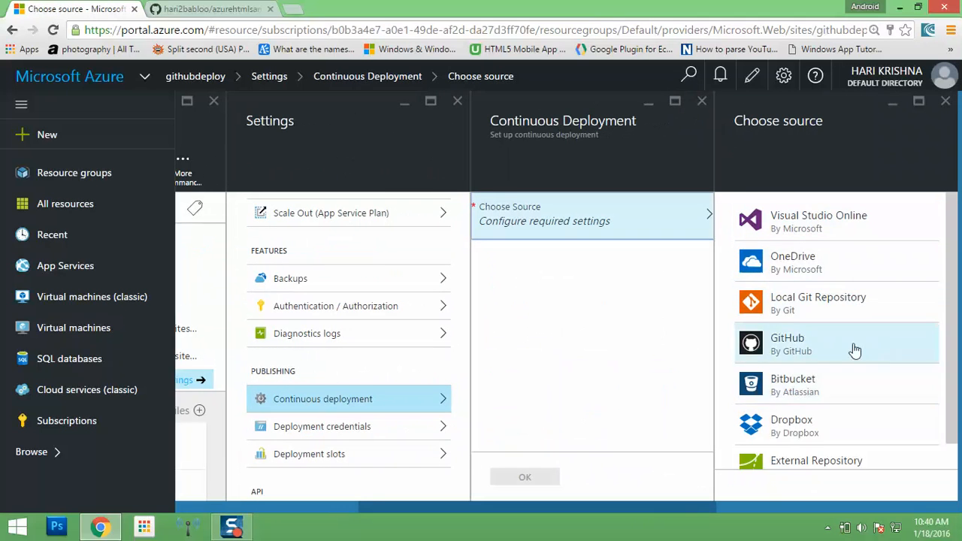
left_click(835, 343)
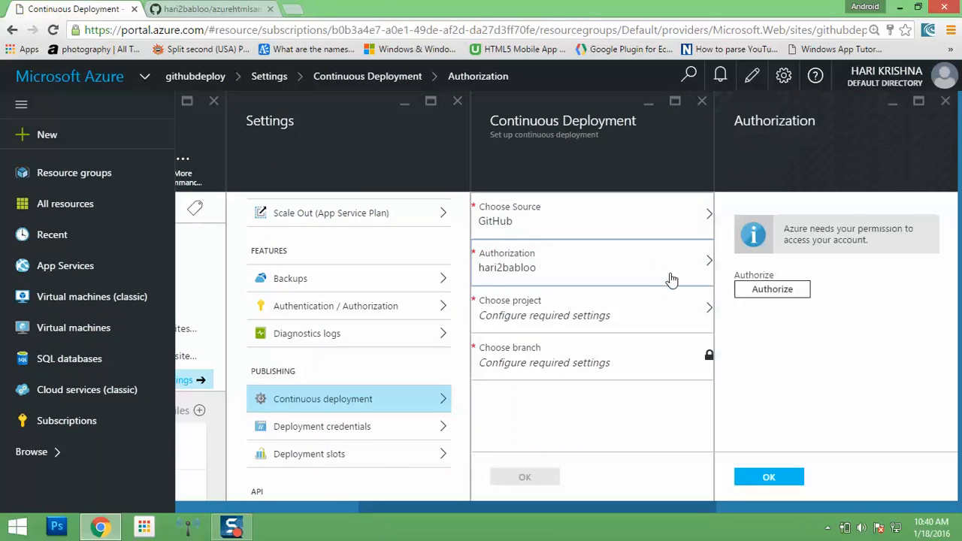
left_click(773, 289)
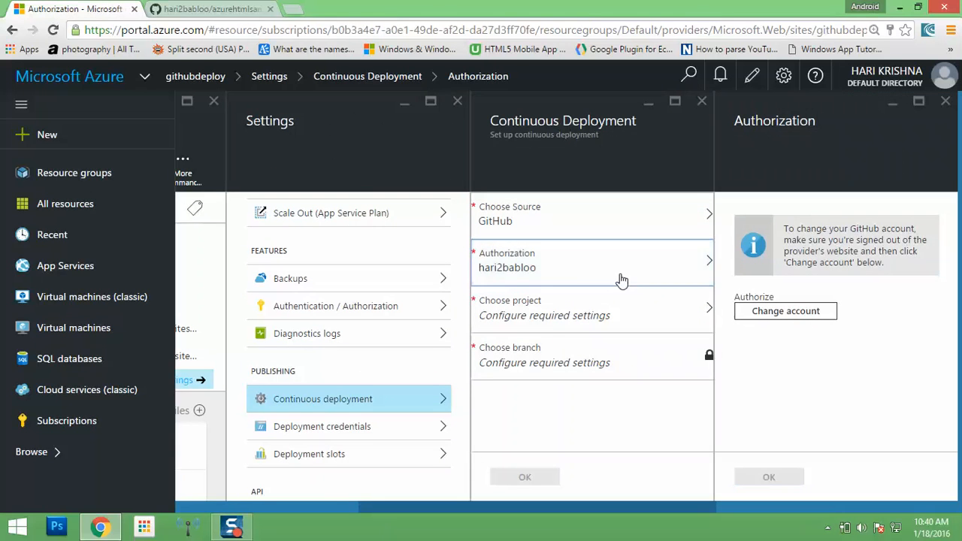
left_click(593, 261)
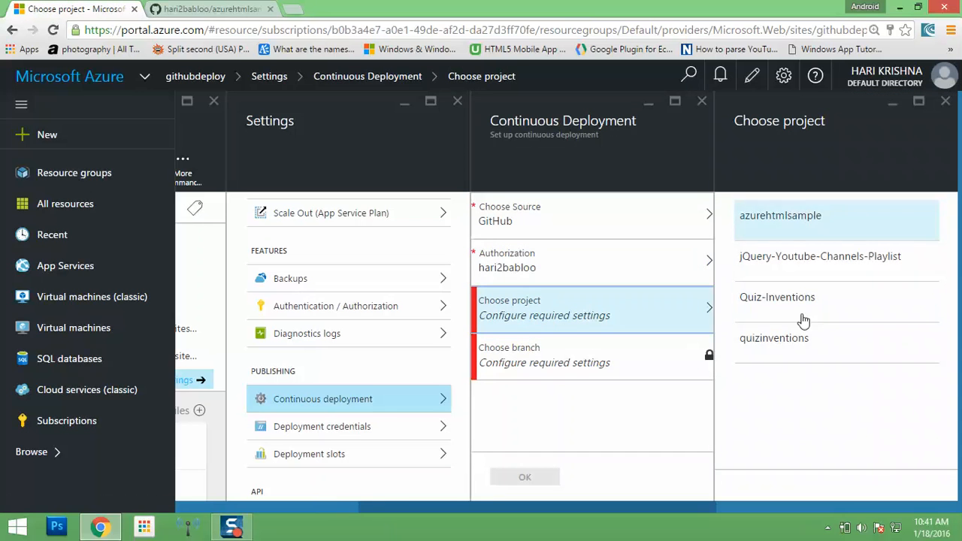
mouse_move(770, 228)
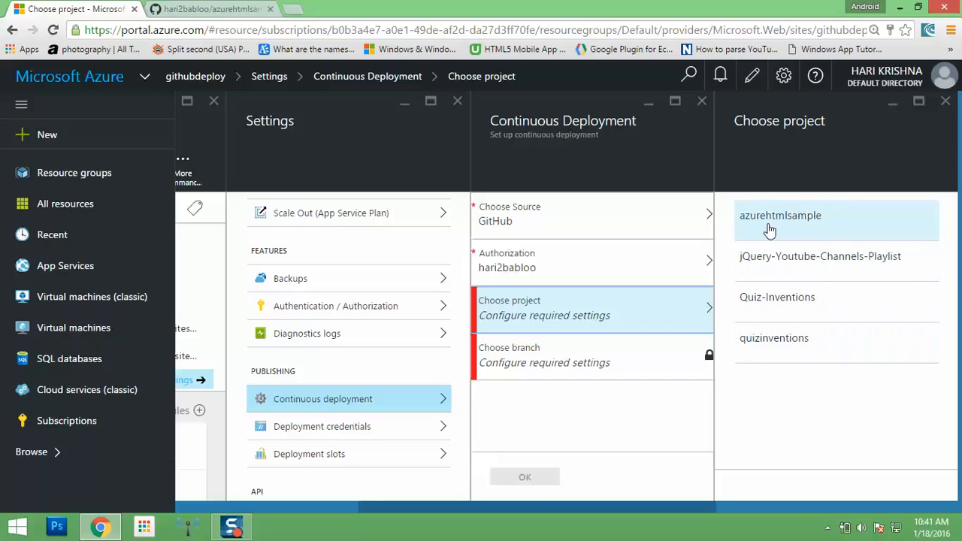
mouse_move(802, 235)
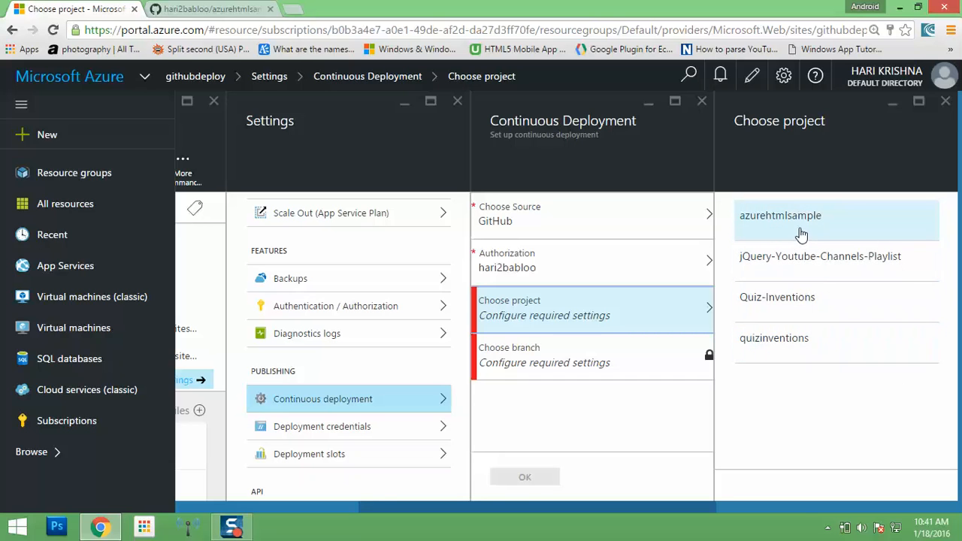
- Deploy from the azurehtmlsample project's master branch and confirm the settings
left_click(780, 215)
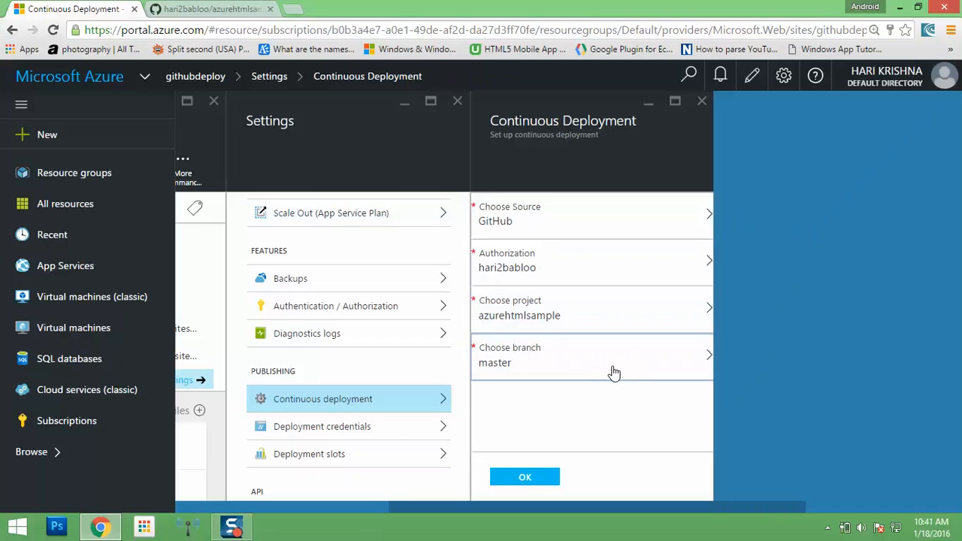
left_click(592, 355)
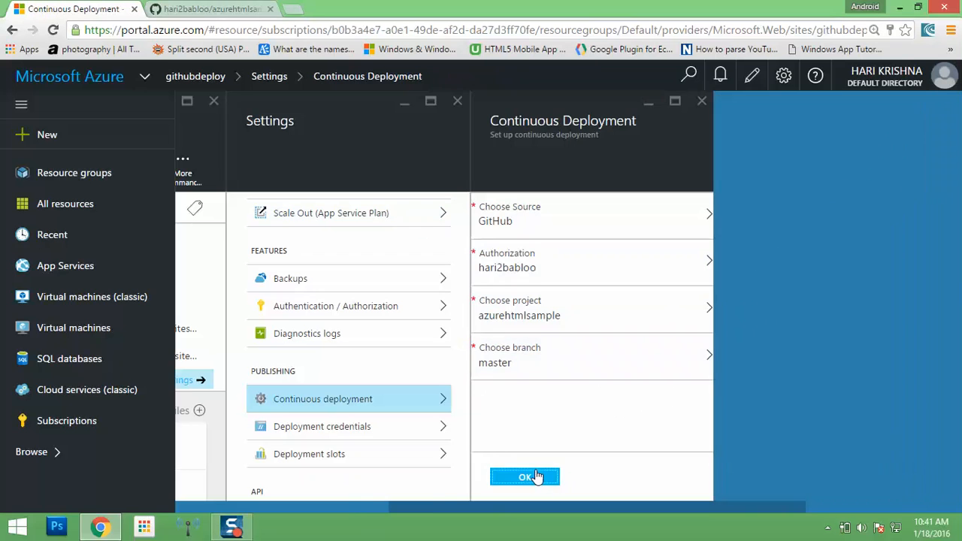
left_click(525, 476)
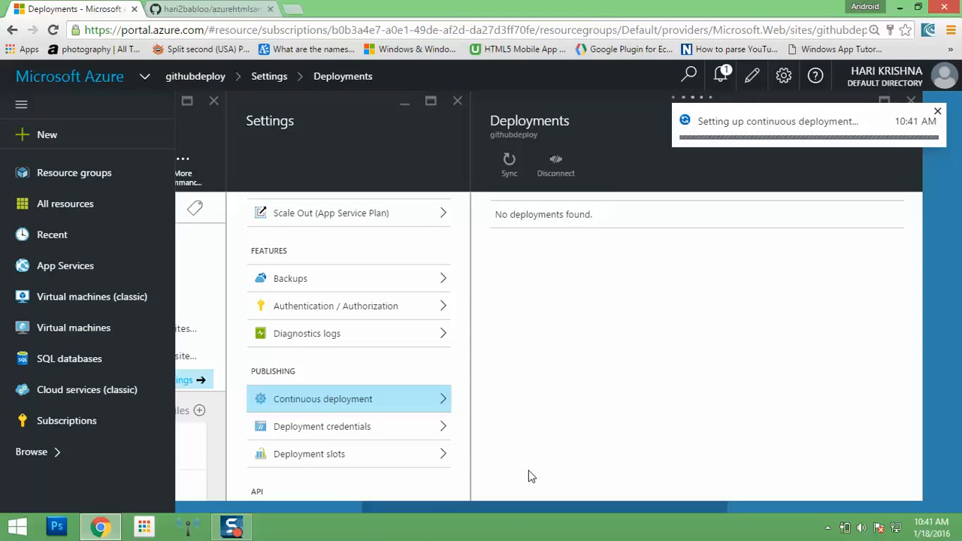
mouse_move(839, 145)
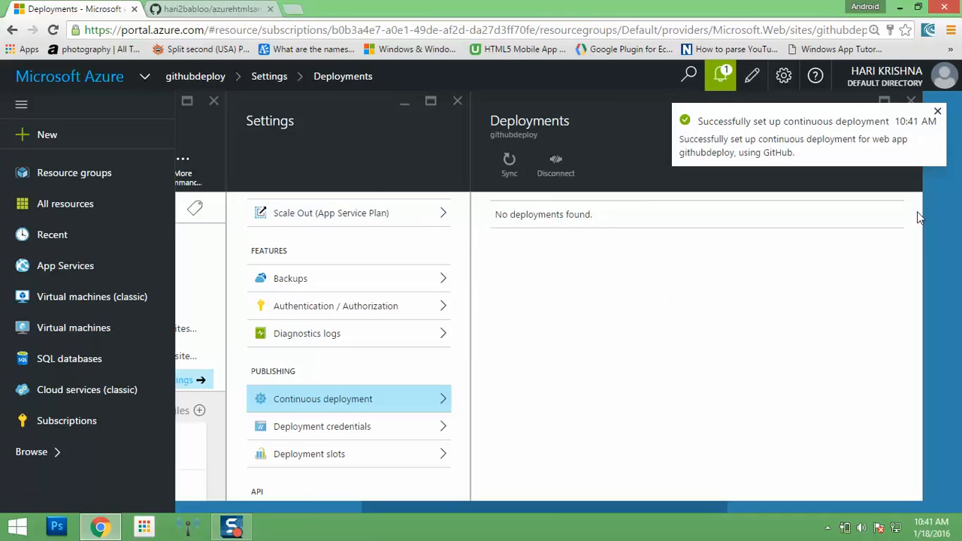
- Dismiss the success notification and request a Sync from the Deployments blade
left_click(938, 111)
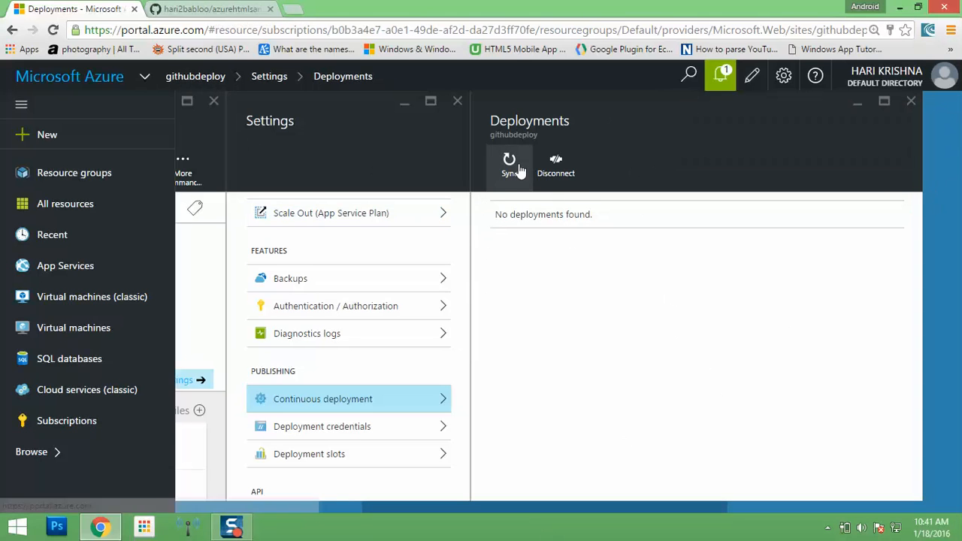
mouse_move(514, 165)
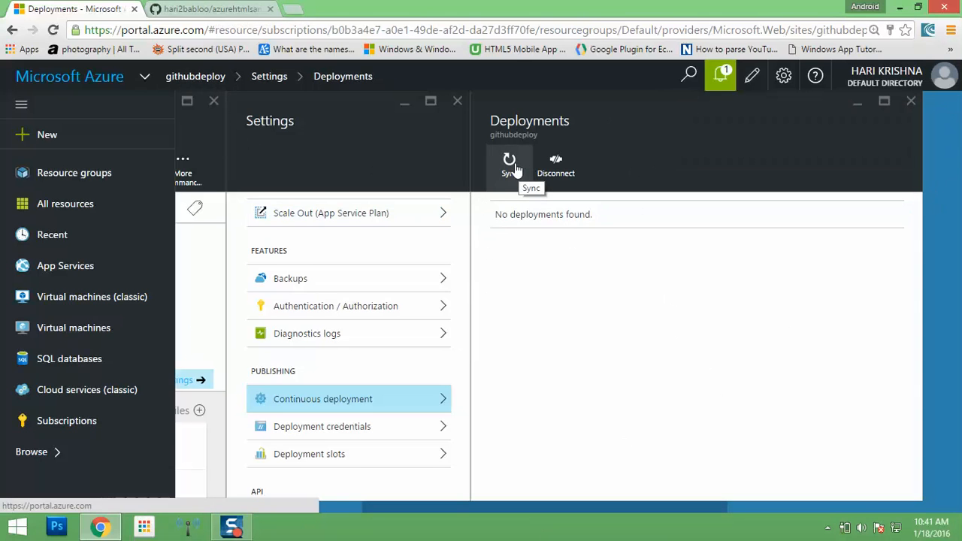
left_click(508, 164)
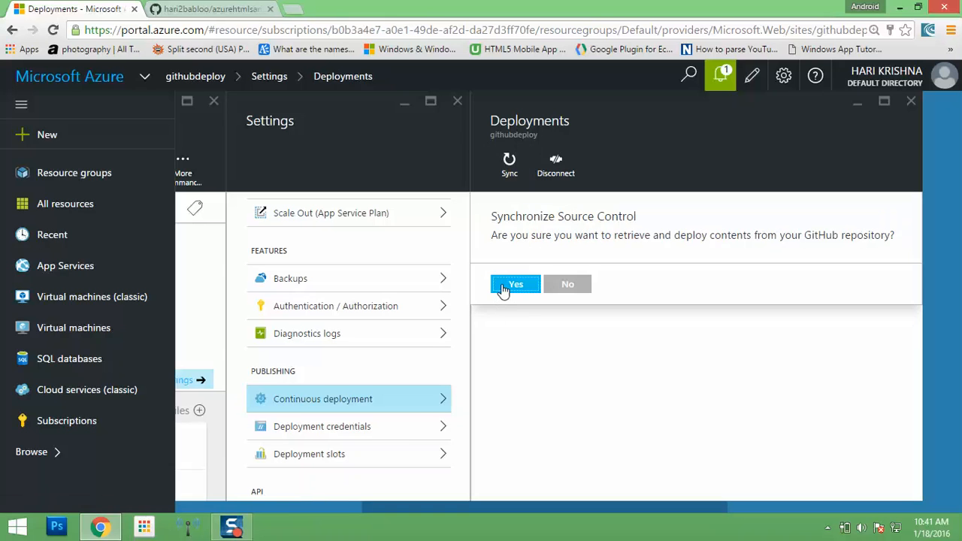
- Confirm the GitHub sync and browse to the live githubdeploy.azurewebsites.net site
left_click(514, 284)
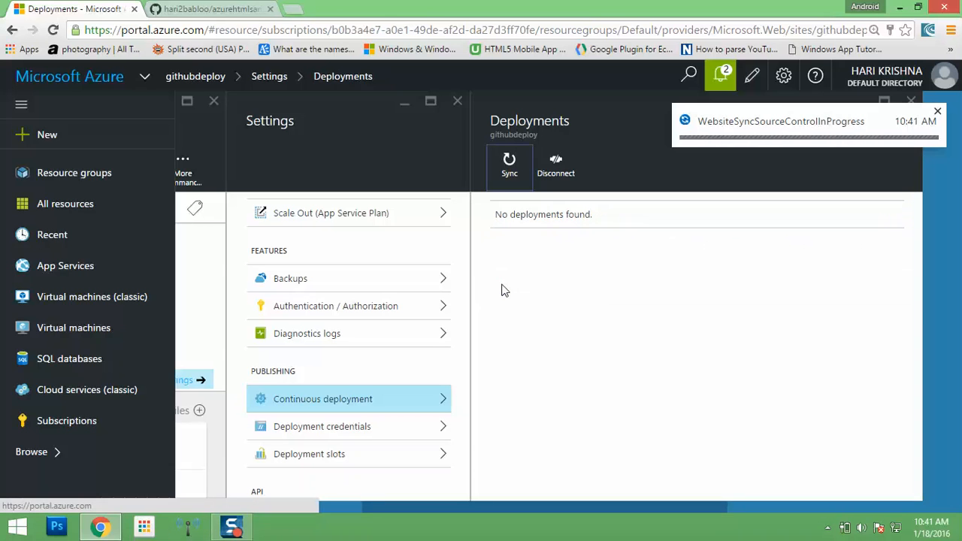
left_click(508, 164)
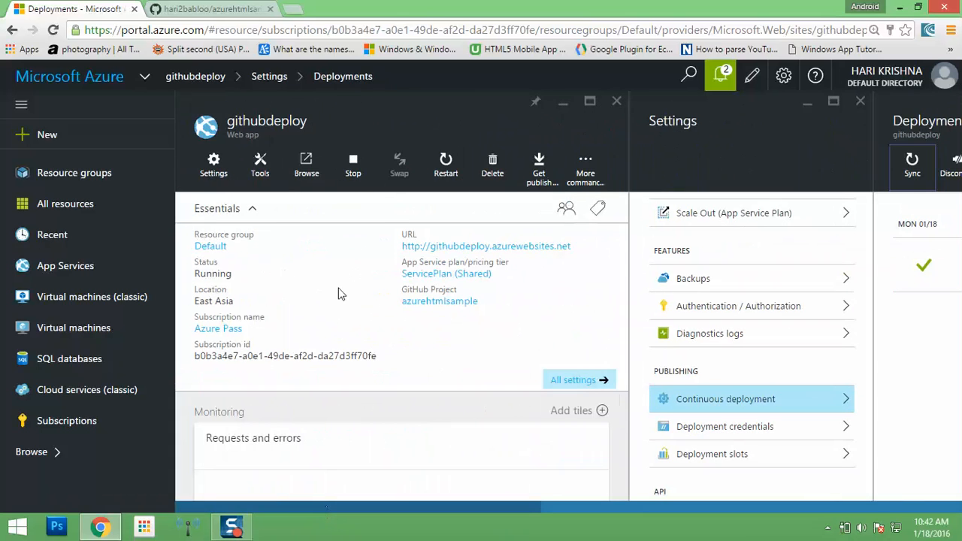
left_click(485, 247)
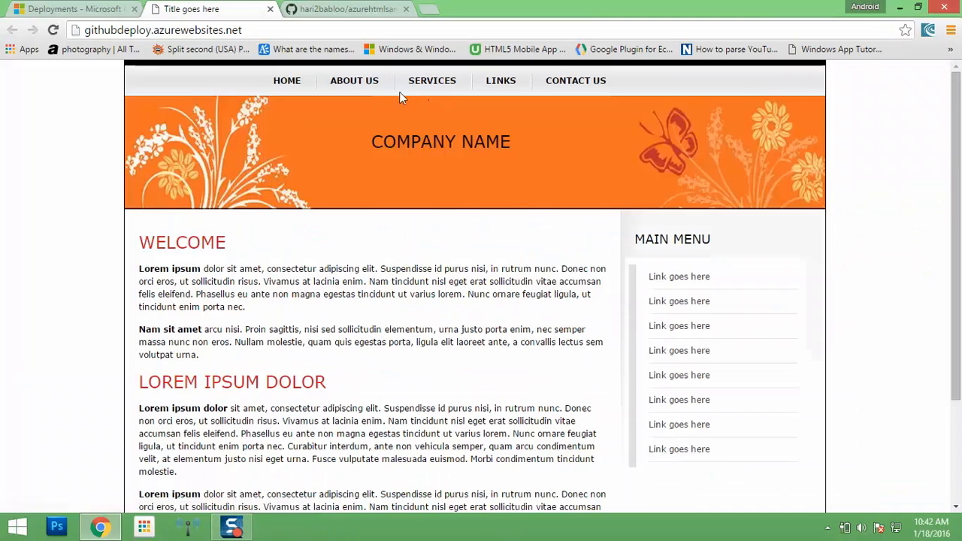
mouse_move(289, 314)
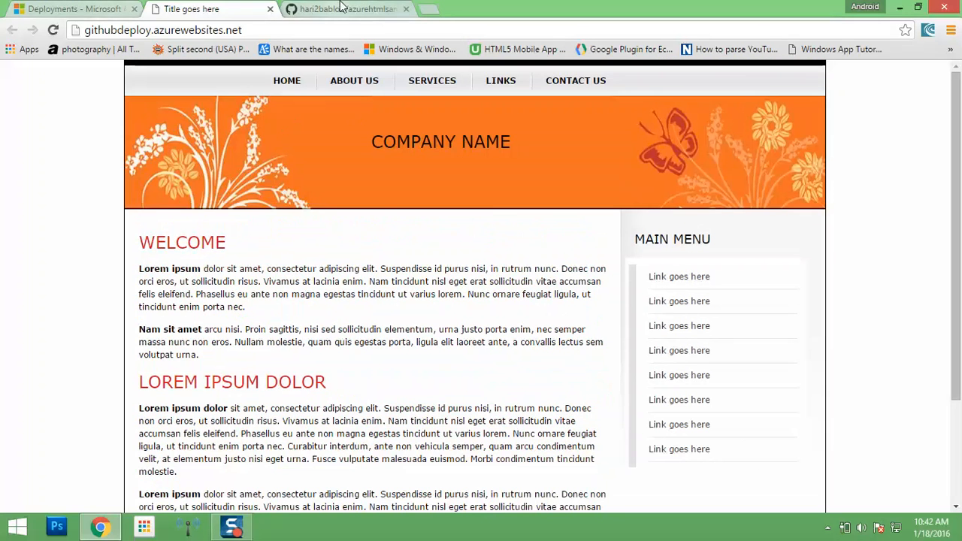
- Glance at the azurehtmlsample repository in GitHub, then return to the Azure portal
left_click(346, 9)
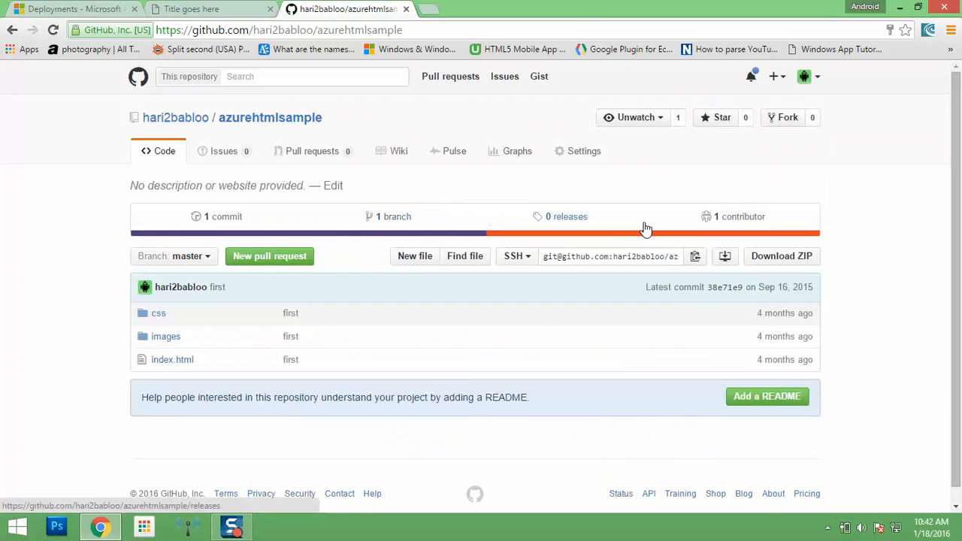
left_click(73, 9)
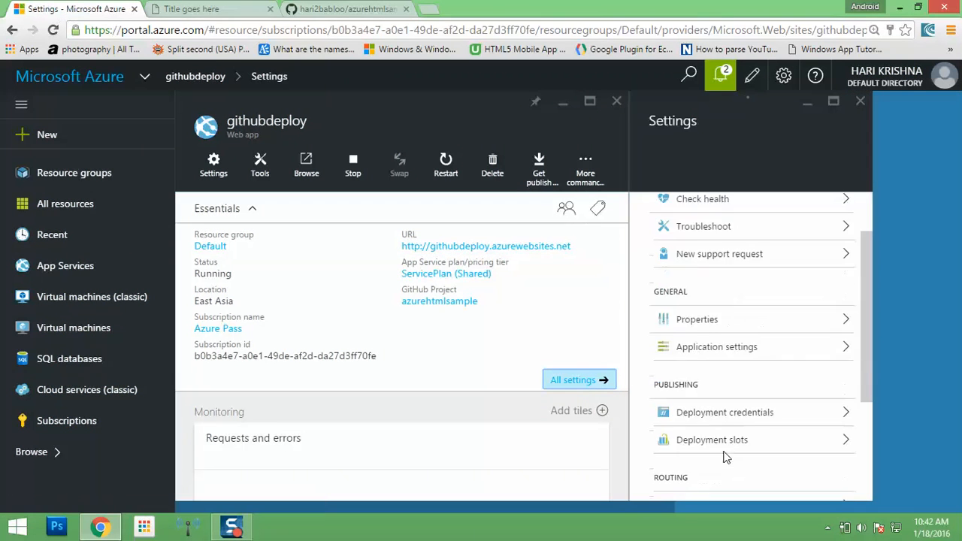
- Reopen githubdeploy's deployments and confirm another sync from GitHub
scroll("down", 3)
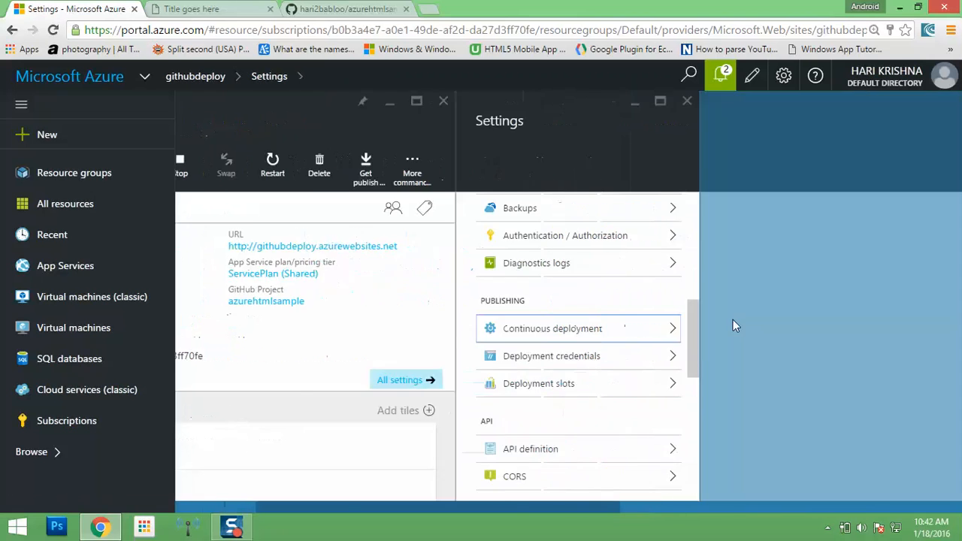
left_click(554, 327)
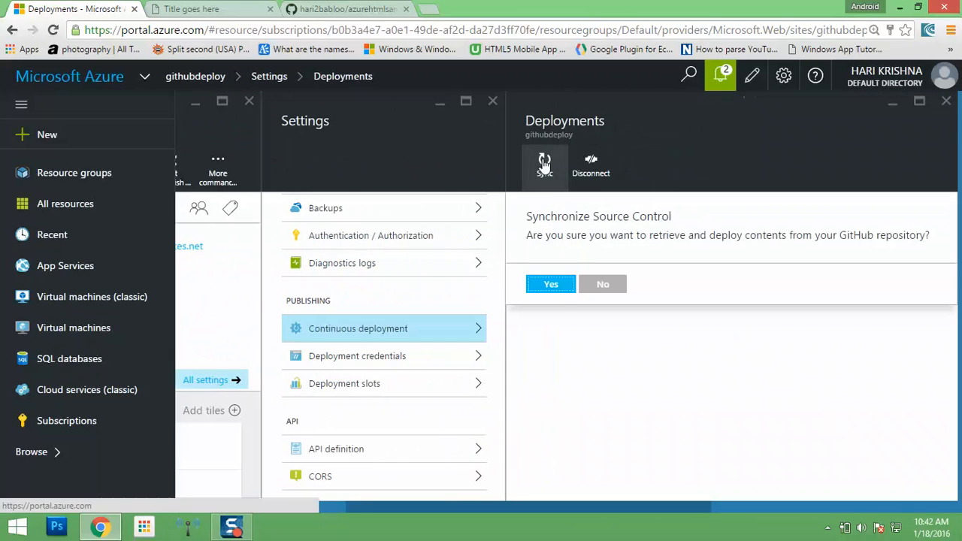
left_click(550, 284)
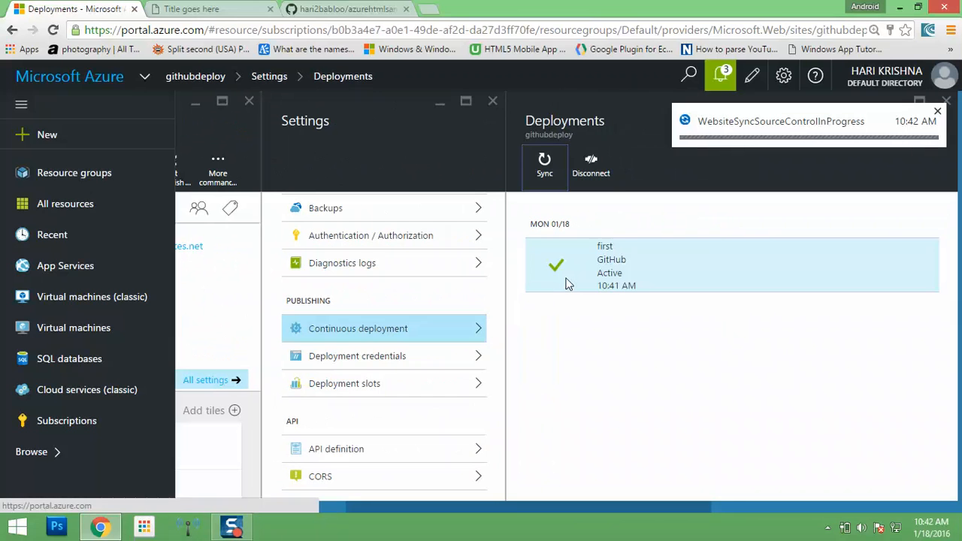
mouse_move(713, 239)
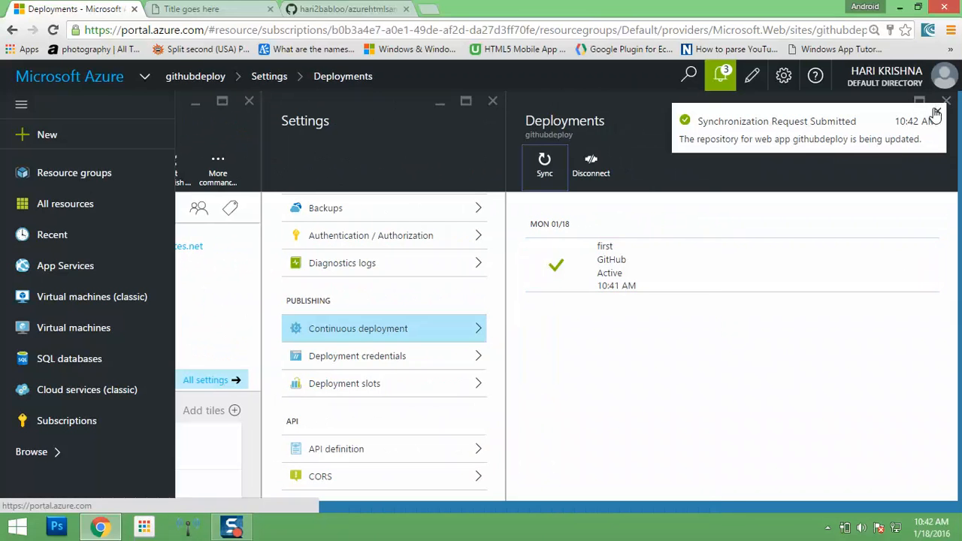
- Dismiss the sync notification and close the Deployments and Settings blades
left_click(945, 103)
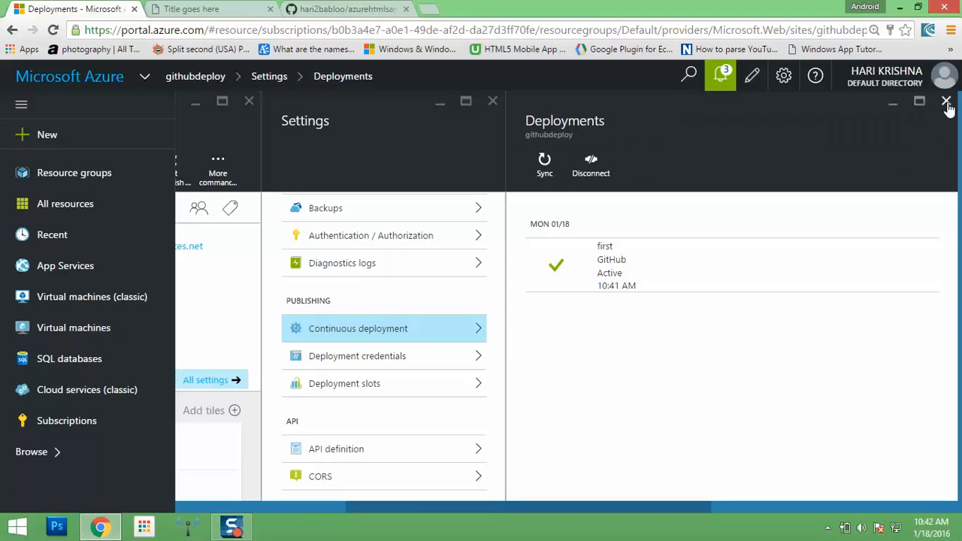
left_click(947, 101)
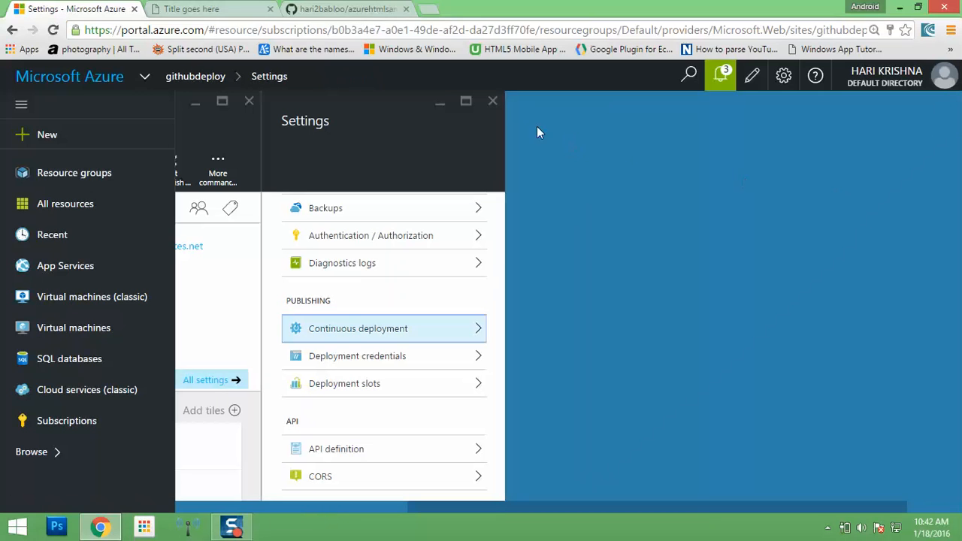
left_click(493, 99)
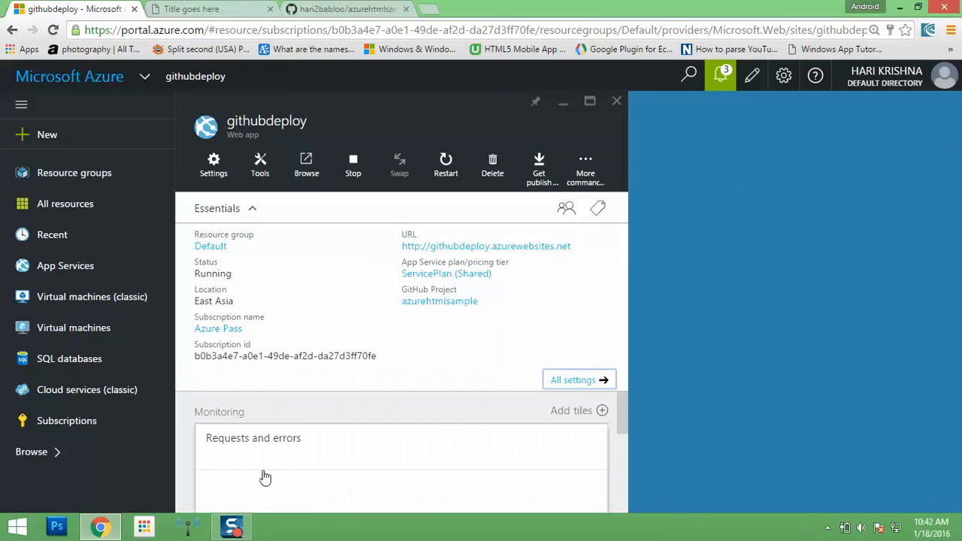